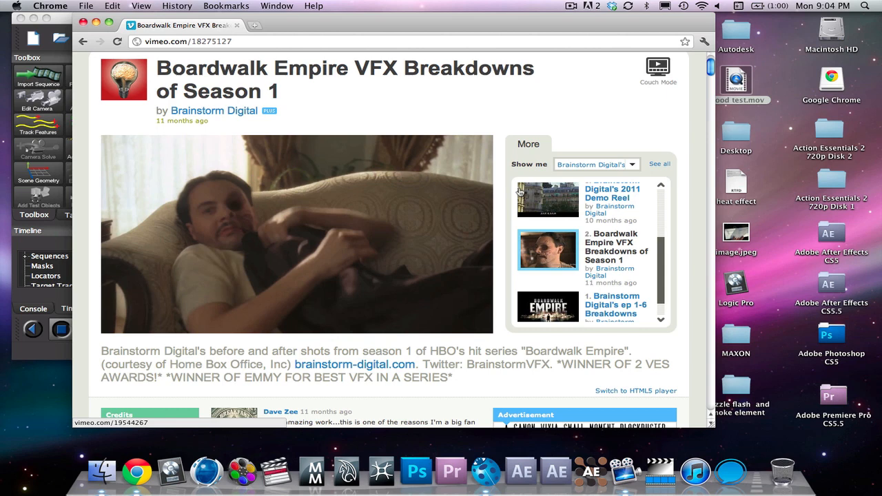
pyautogui.moveTo(454, 356)
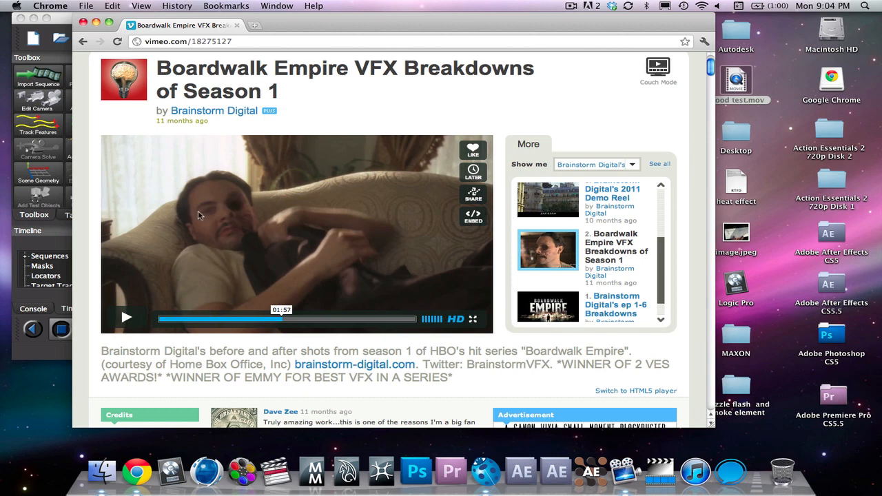
pyautogui.moveTo(254, 211)
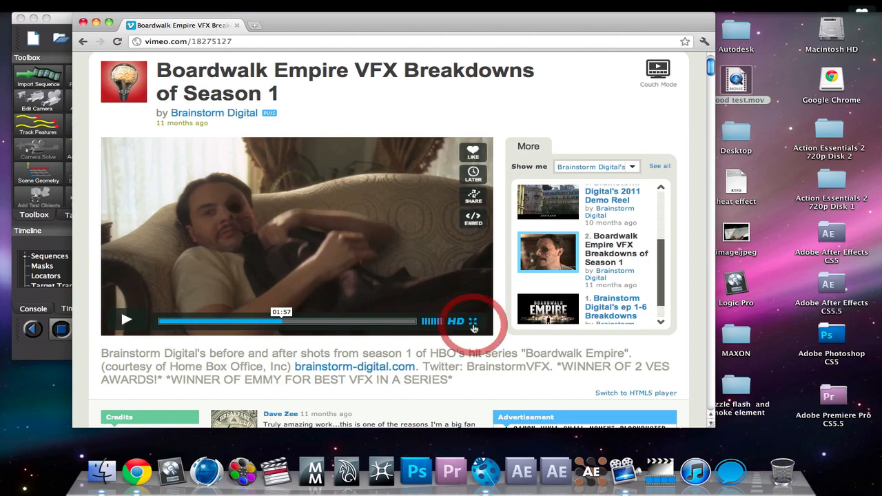
# Play the breakdown video full screen, then leave full-screen mode.
pyautogui.click(474, 321)
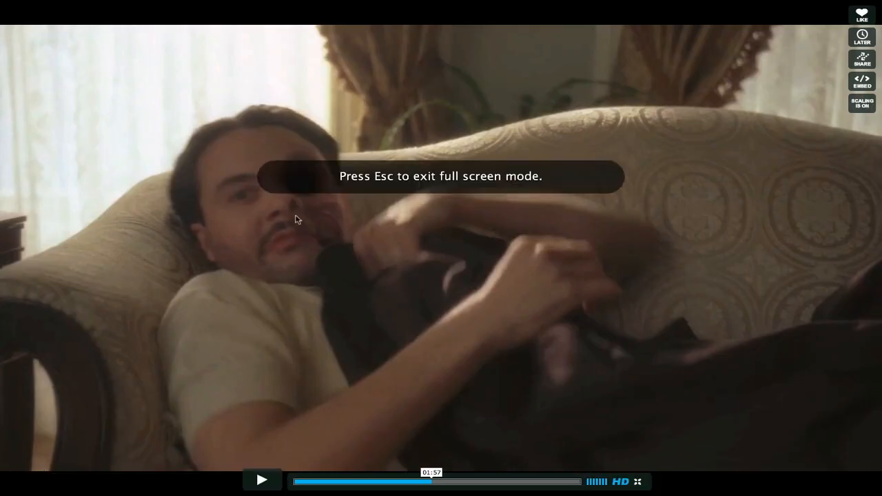
pyautogui.click(262, 480)
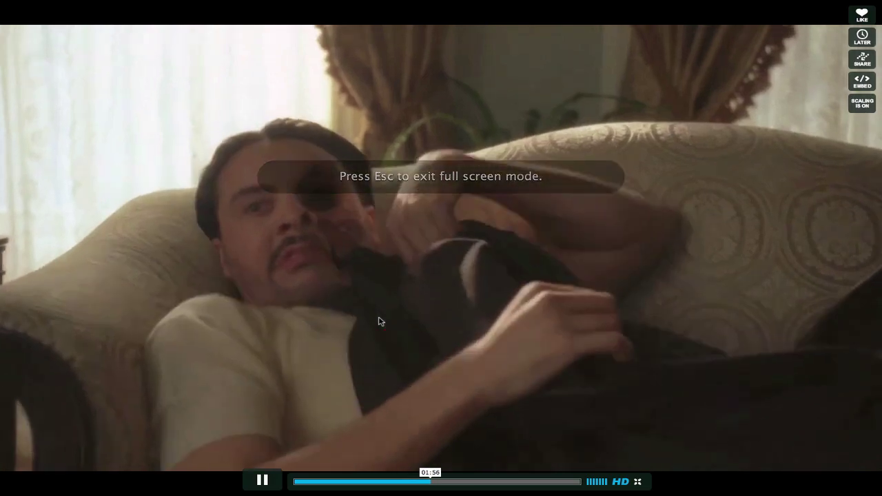
pyautogui.press('Escape')
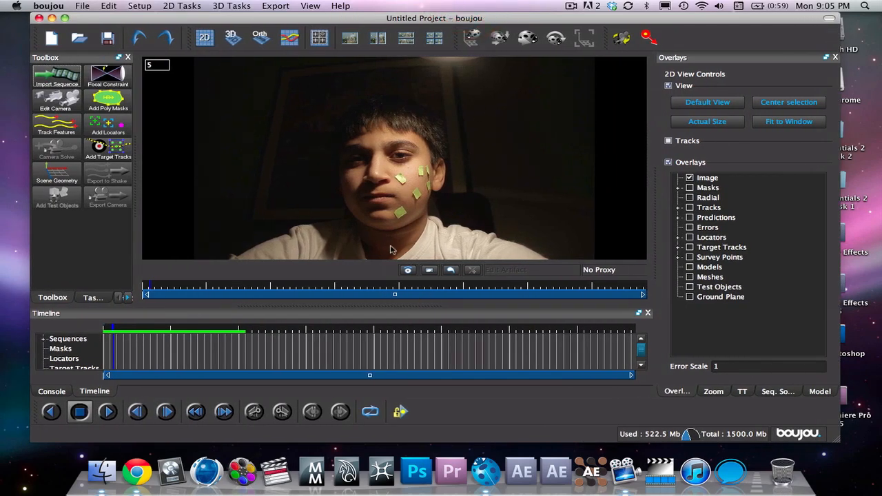
pyautogui.moveTo(113, 337)
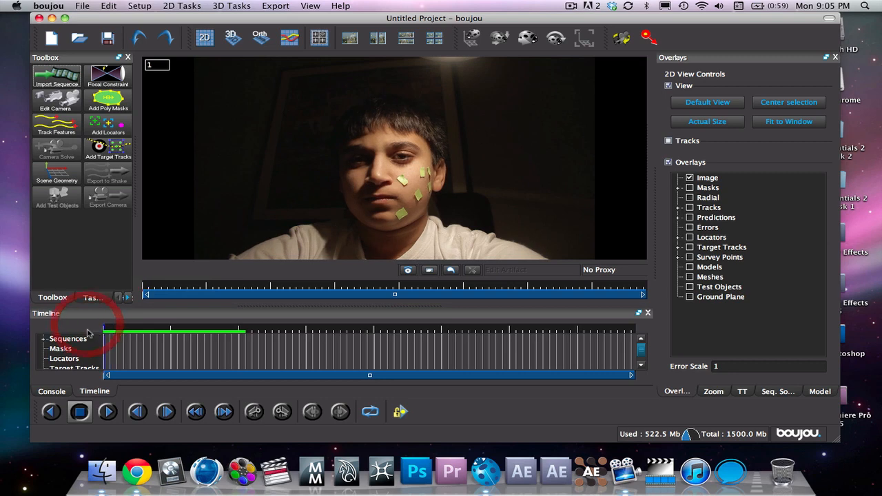
pyautogui.moveTo(538, 222)
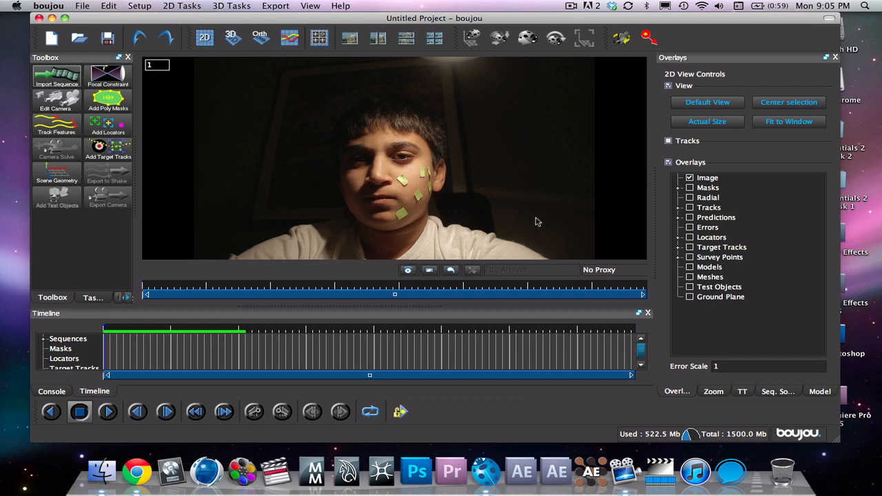
pyautogui.moveTo(411, 179)
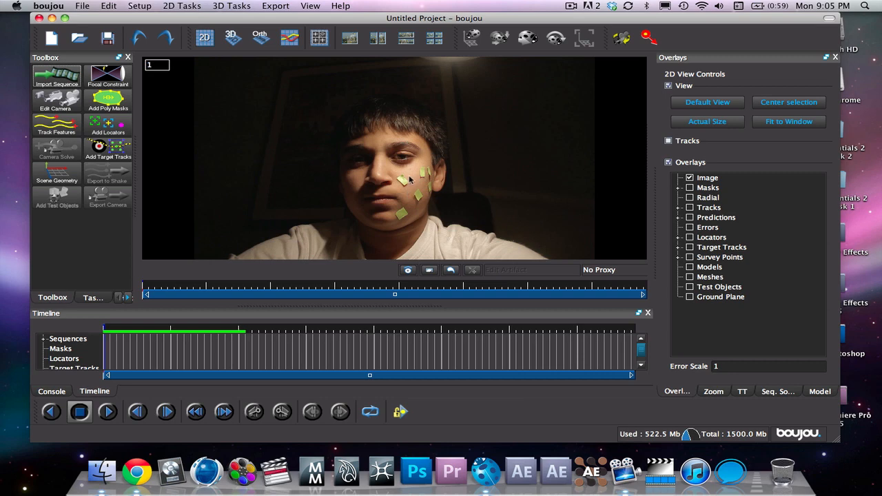
pyautogui.moveTo(105, 329)
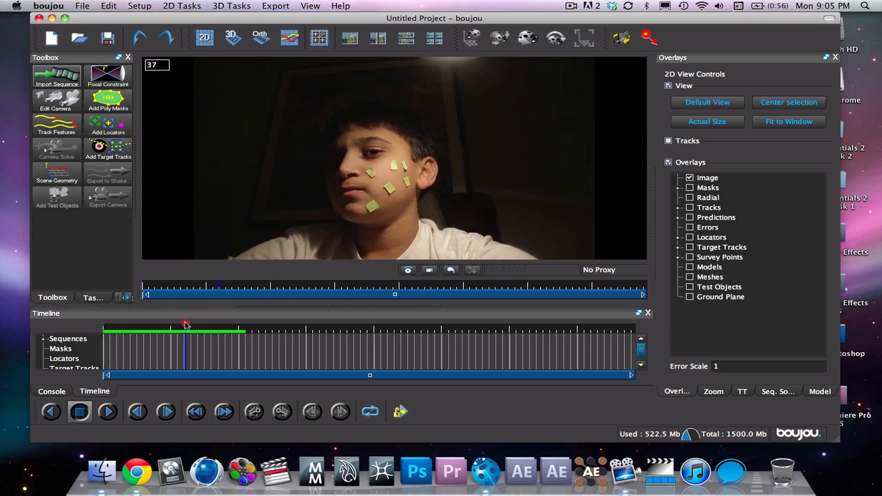
pyautogui.click(185, 328)
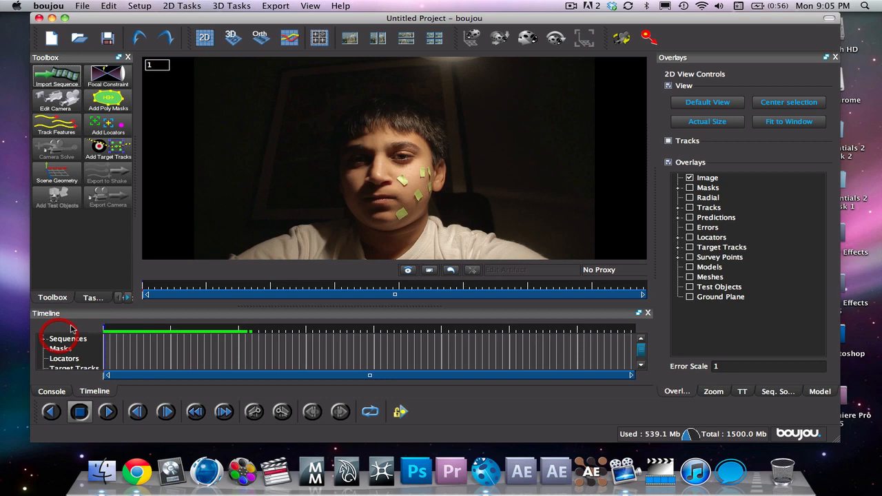
# Add a poly mask with points around chin, jaw and head, closing it over the face.
pyautogui.click(107, 99)
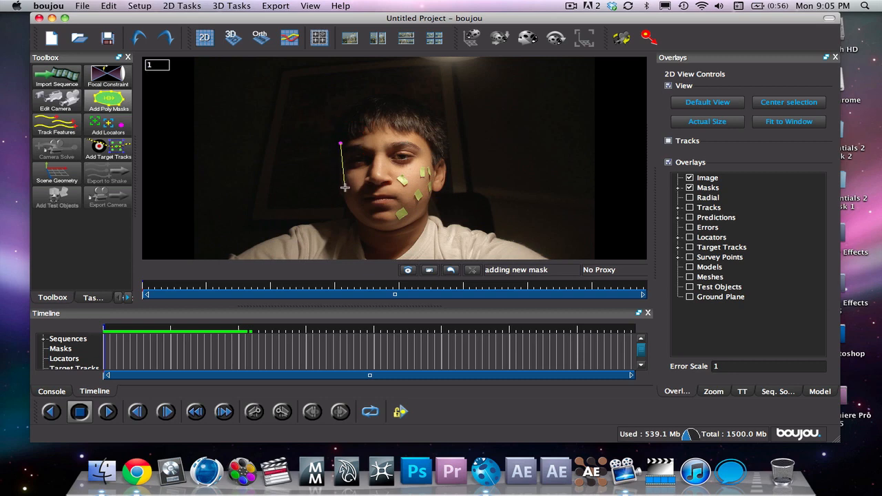
pyautogui.click(381, 231)
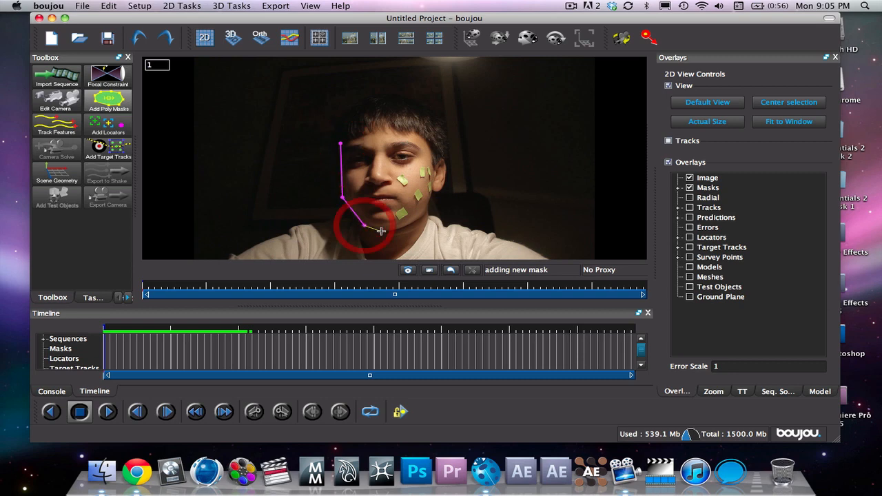
pyautogui.click(427, 209)
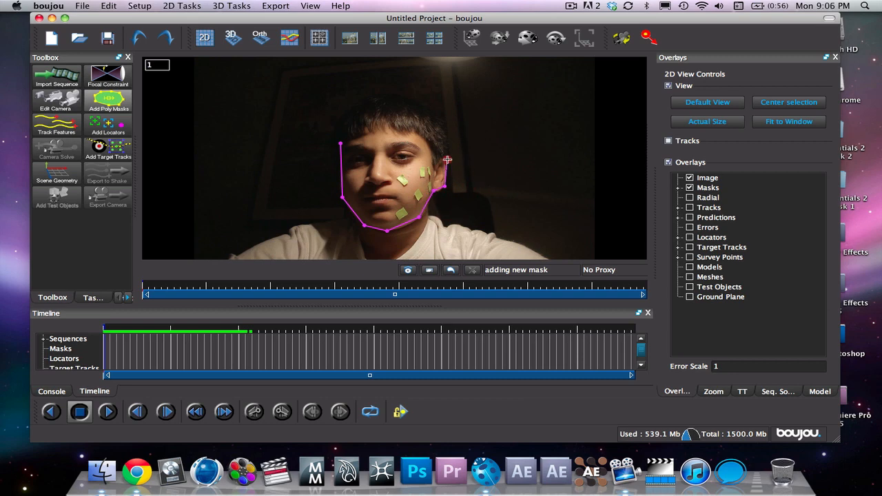
pyautogui.click(435, 102)
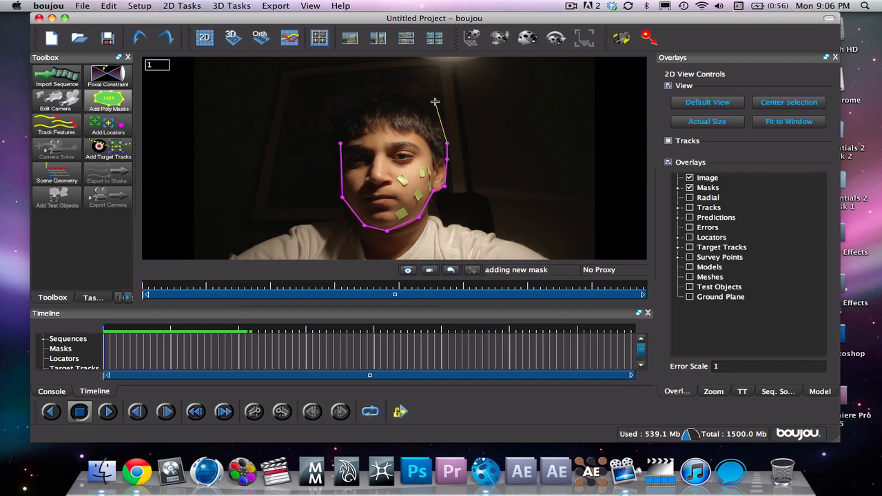
pyautogui.click(365, 93)
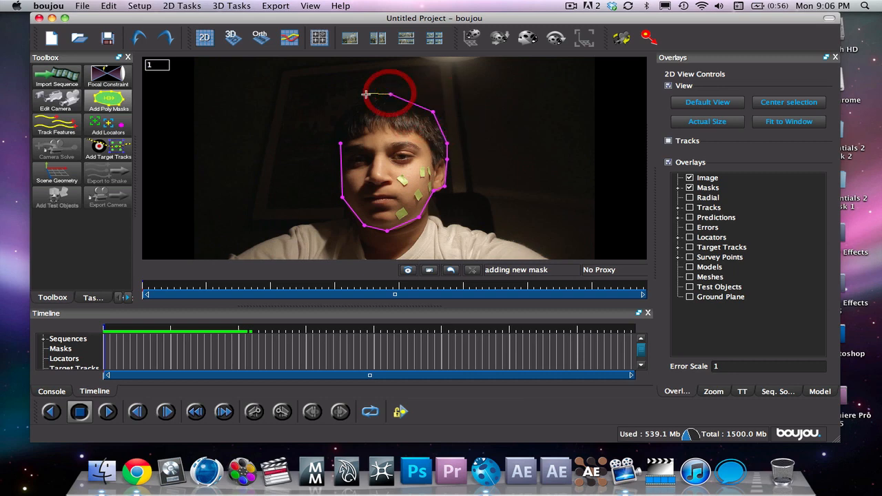
pyautogui.click(338, 145)
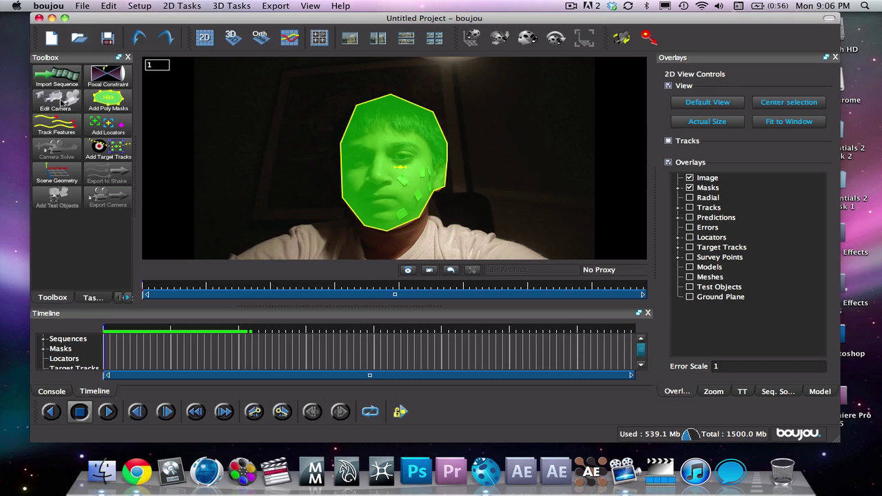
pyautogui.click(94, 297)
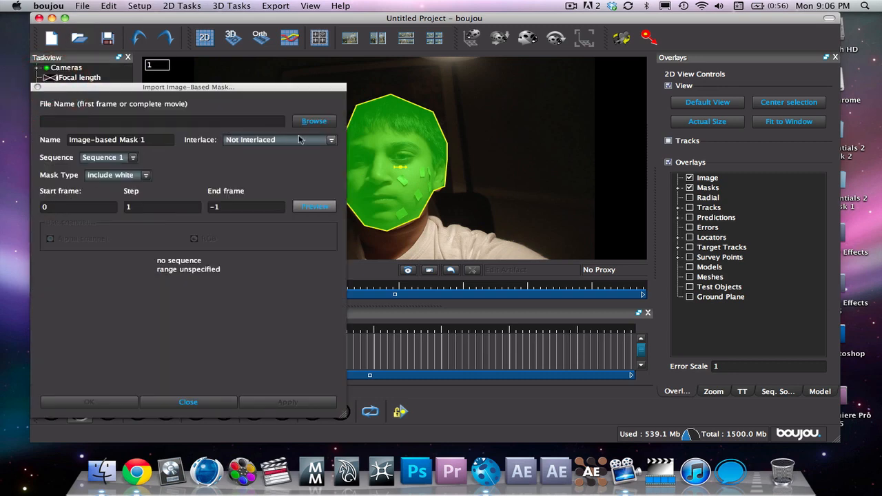
# Enable Invert Mask on the polygon mask so only the face stays clear, then begin feature tracking.
pyautogui.click(117, 175)
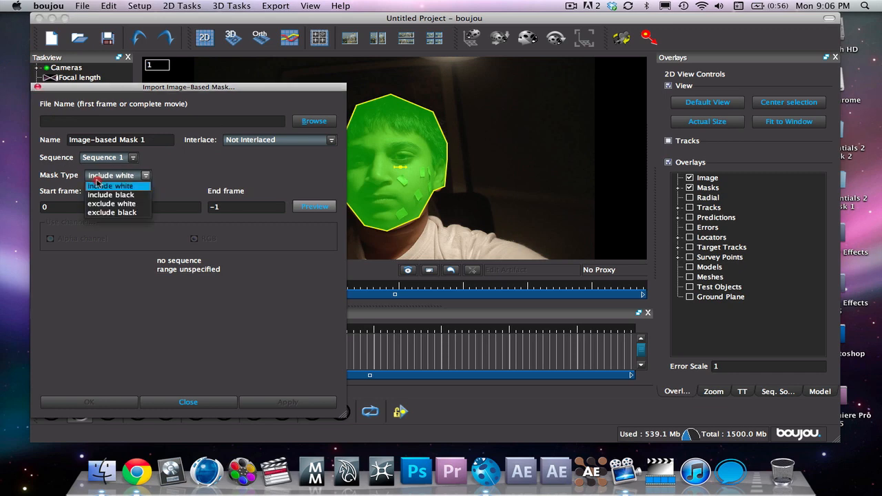
pyautogui.click(111, 186)
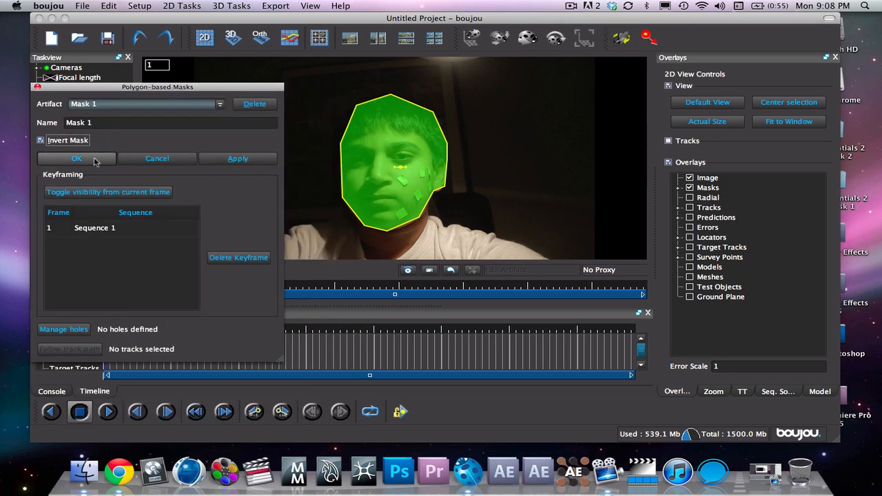
pyautogui.click(76, 157)
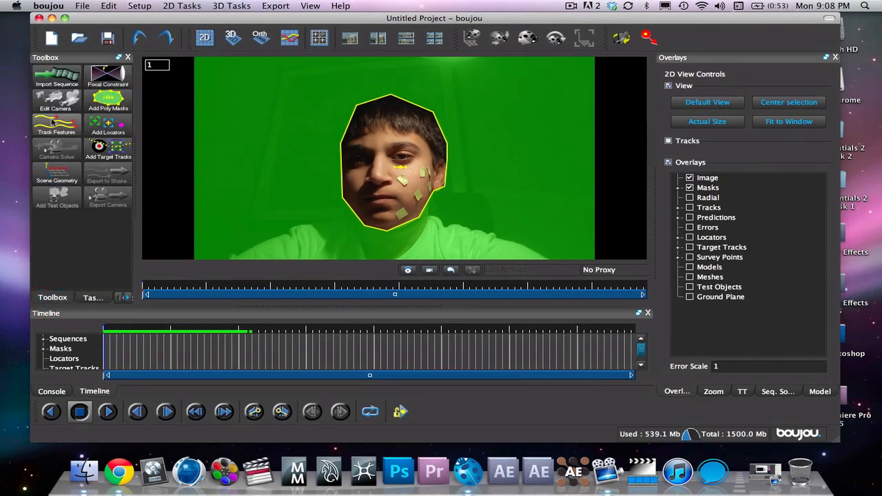
pyautogui.click(56, 124)
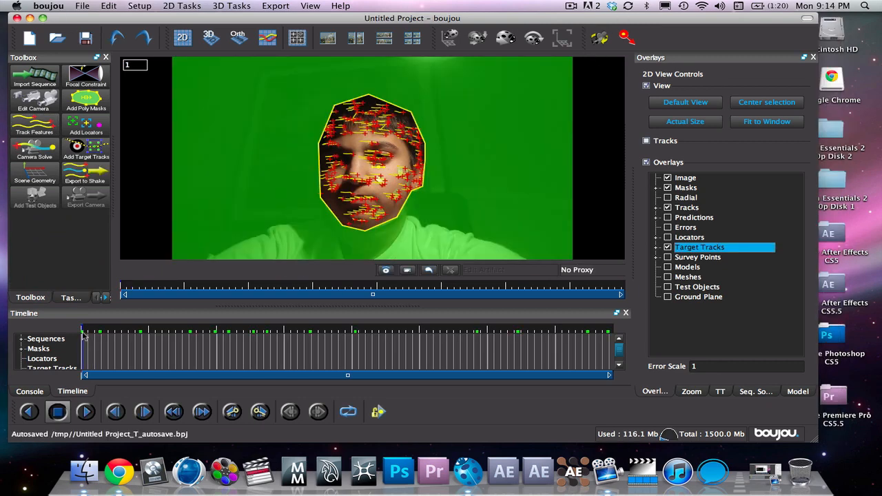
# Let feature tracking finish over the face and bring up Advanced Camera Solve Properties.
pyautogui.click(347, 330)
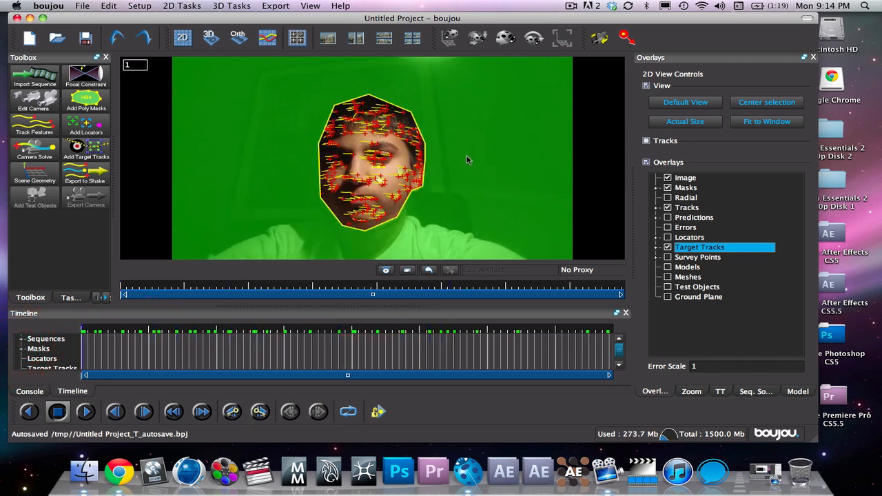
pyautogui.click(35, 146)
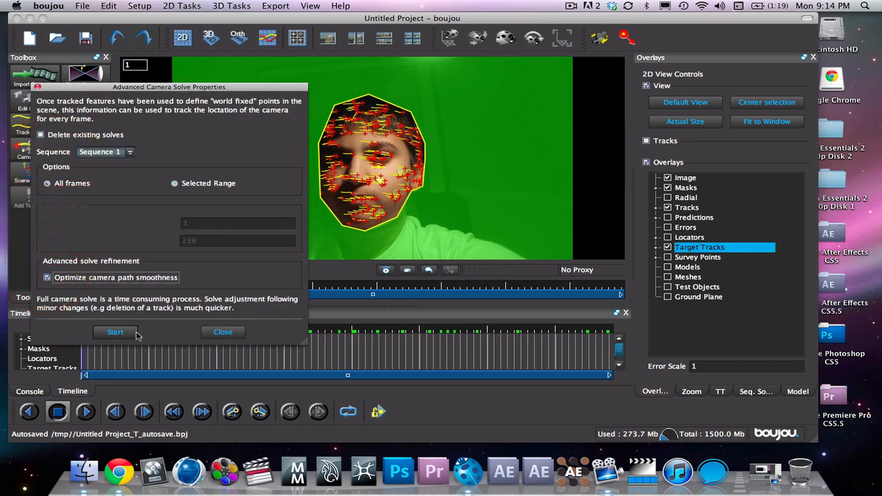
# Run the camera solve and switch the viewer to the 3D point cloud.
pyautogui.click(115, 331)
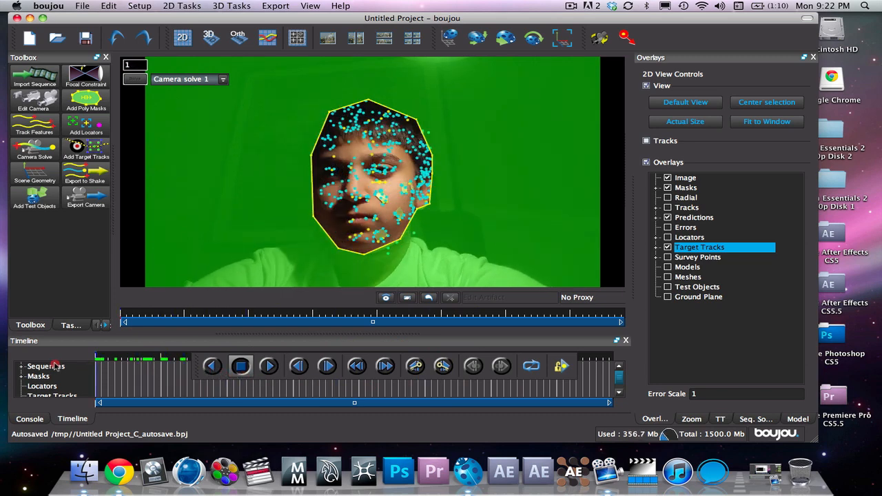
pyautogui.moveTo(190, 229)
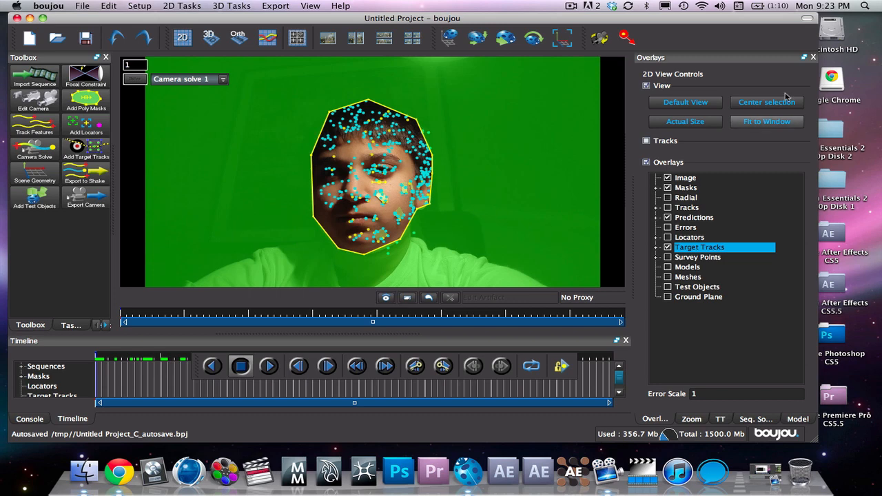
pyautogui.click(210, 39)
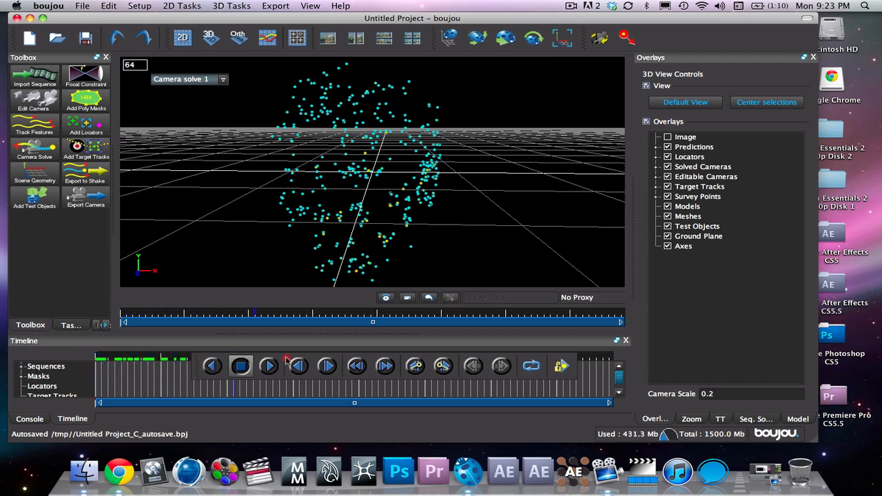
# Play back the solved face point cloud through the sequence in the 3D scene.
pyautogui.click(268, 366)
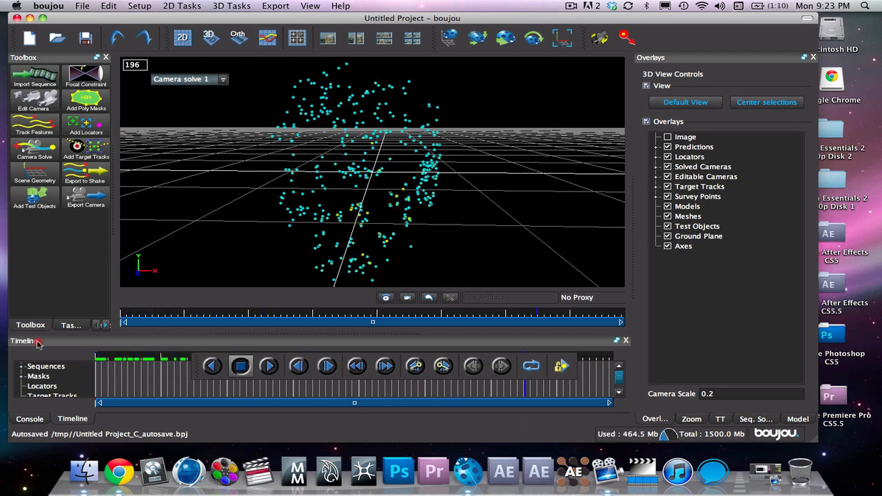
pyautogui.click(267, 366)
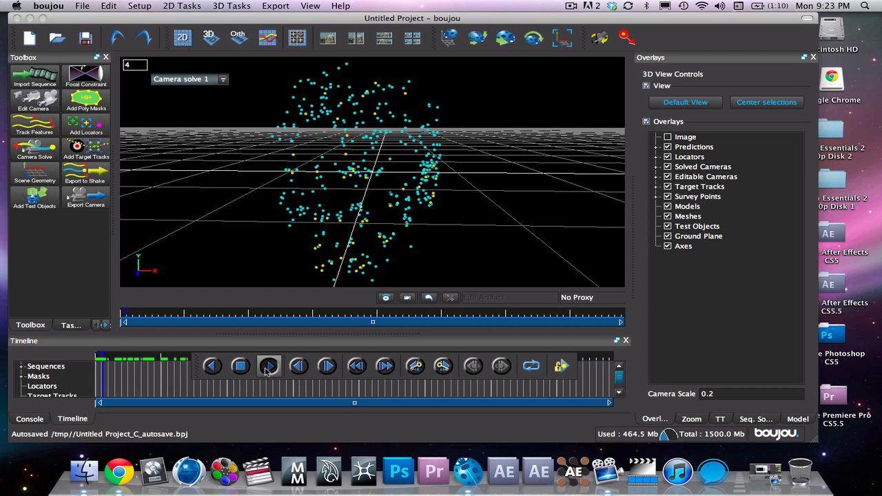
pyautogui.click(267, 367)
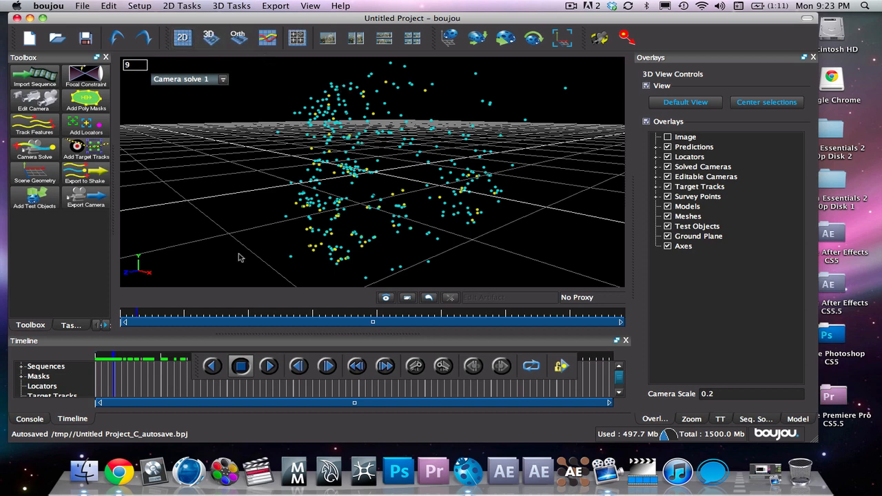
pyautogui.moveTo(196, 154)
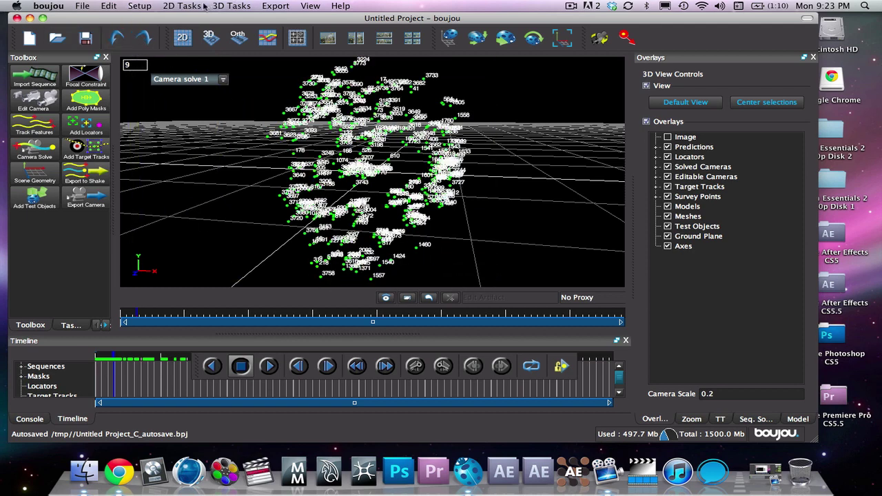
# Generate a mesh over the solved face points via 3D Tasks and play it back.
pyautogui.click(232, 5)
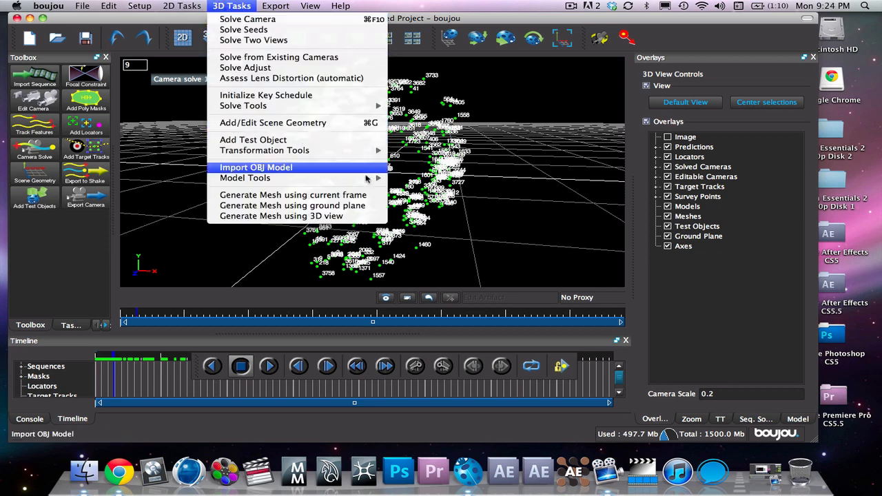
pyautogui.click(292, 194)
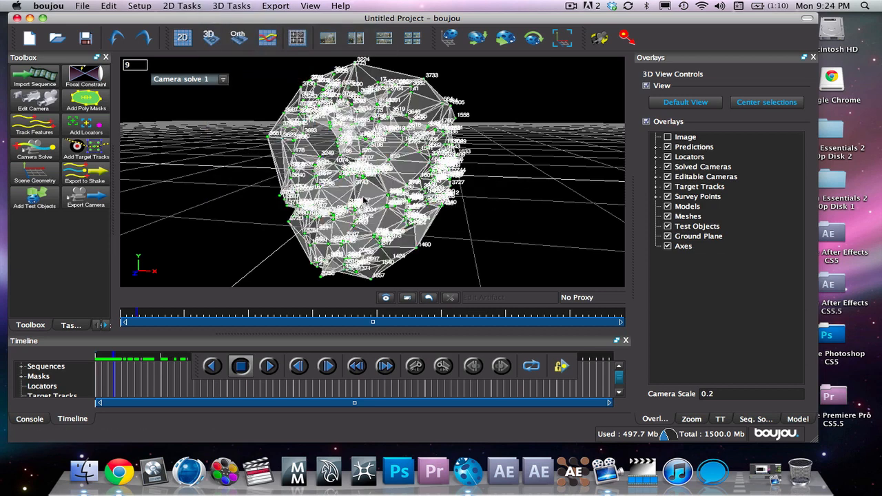
pyautogui.click(267, 366)
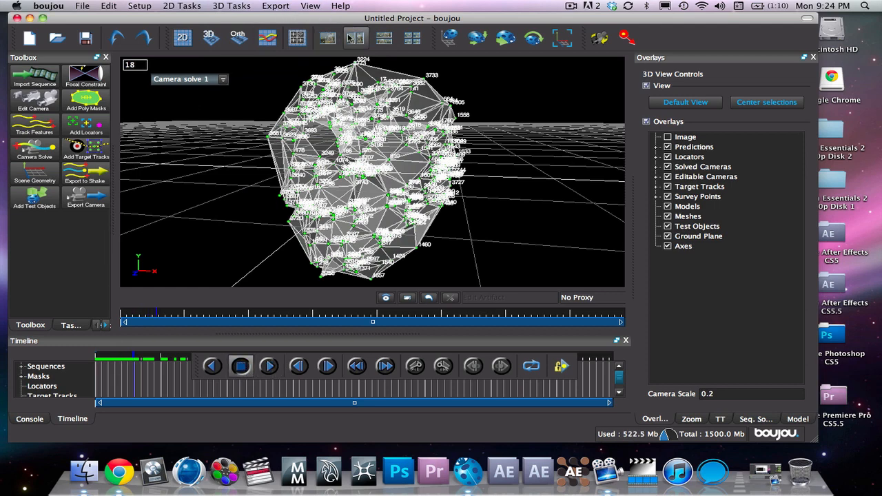
# Show the tracked footage beside the 3D mesh in a horizontal split view.
pyautogui.click(328, 39)
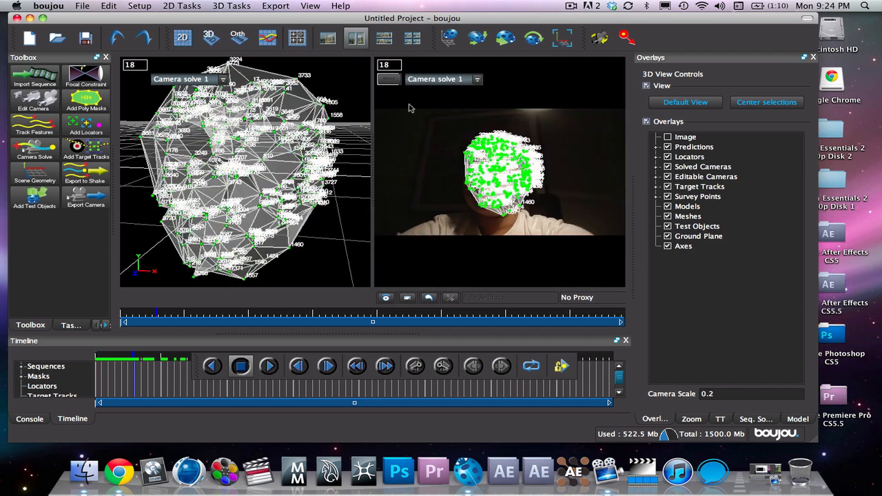
pyautogui.moveTo(405, 58)
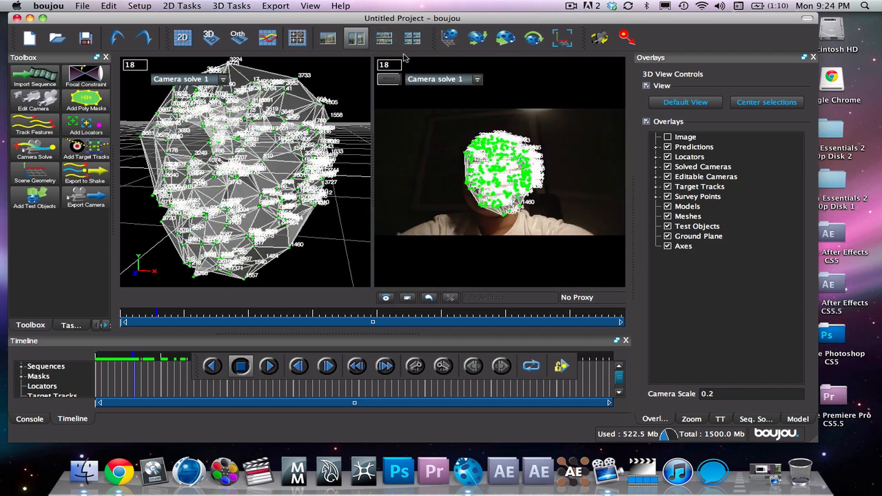
pyautogui.click(310, 6)
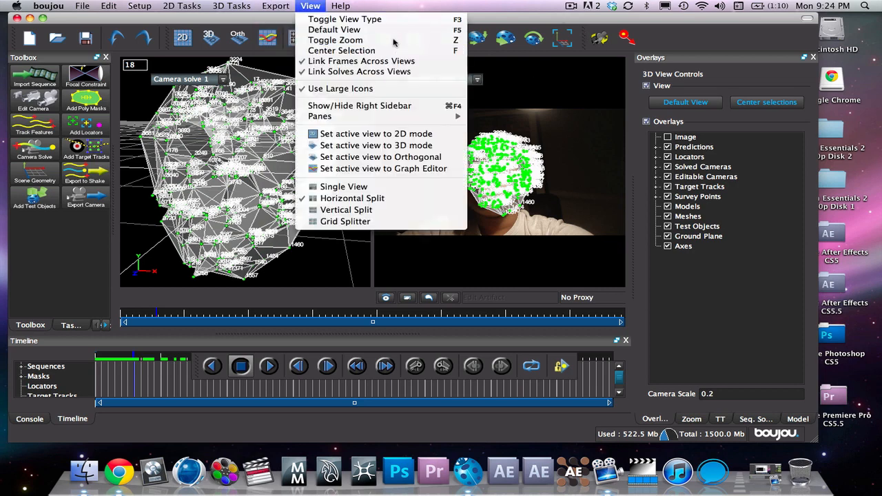
pyautogui.click(275, 5)
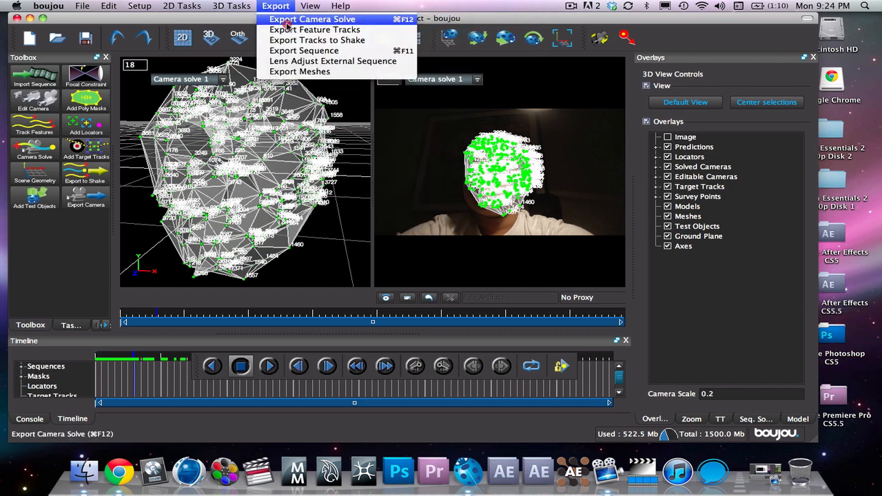
# Export the camera solve as 3D Studio Max (*.ms), Static Camera Moving Scene, scale 1000, and save.
pyautogui.click(311, 20)
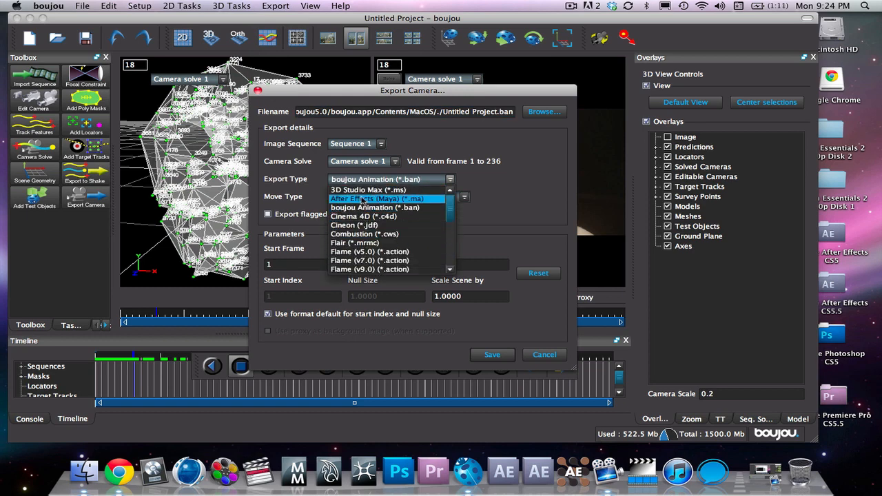
pyautogui.click(367, 190)
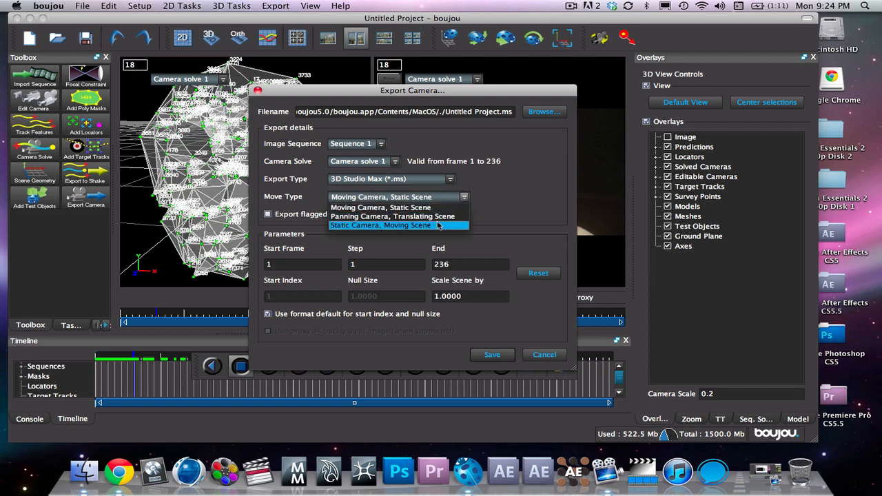
pyautogui.click(380, 226)
pyautogui.write('1')
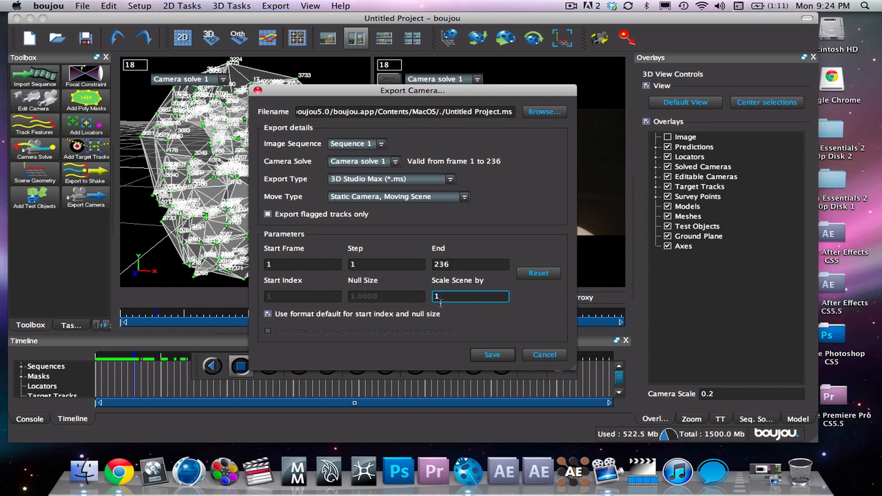
pyautogui.write('000')
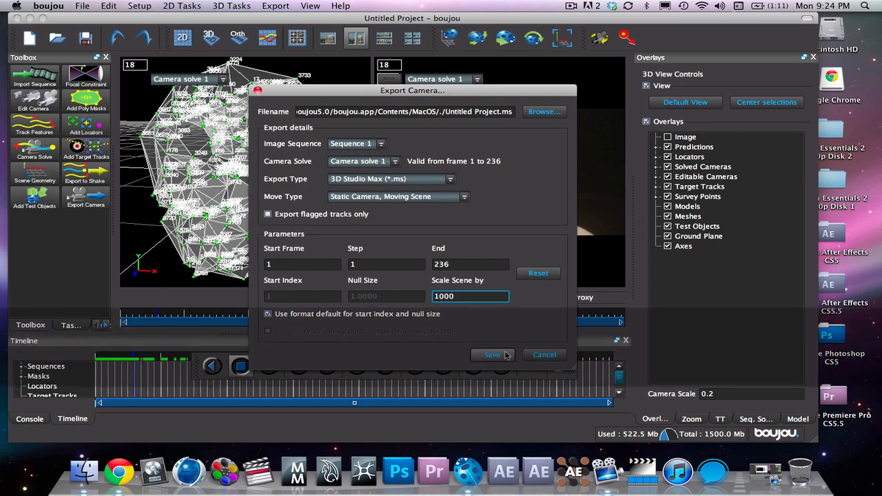
pyautogui.click(492, 354)
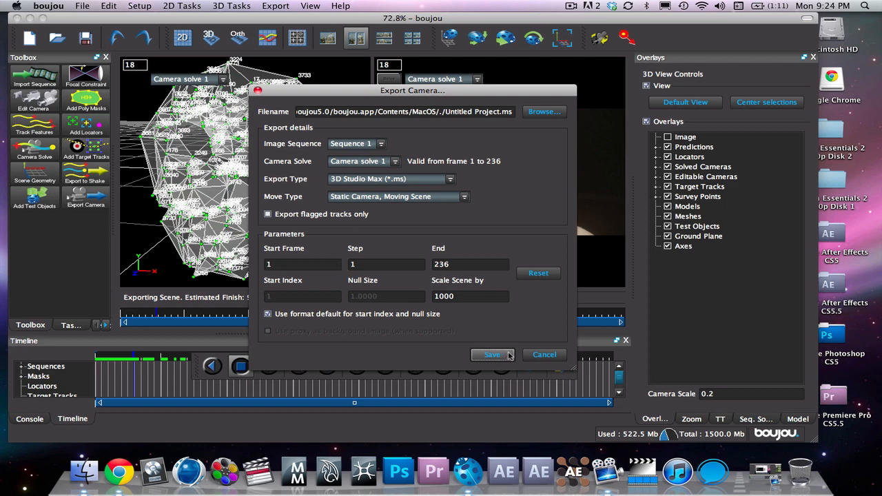
pyautogui.click(492, 355)
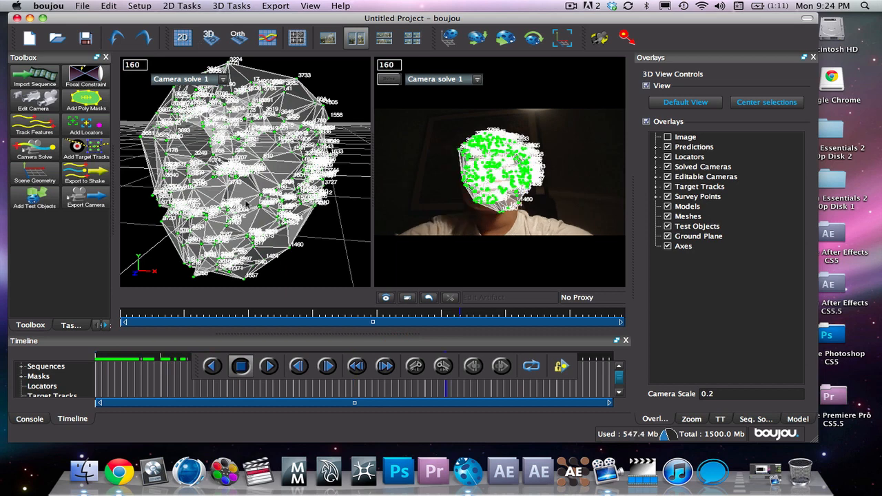
pyautogui.click(267, 366)
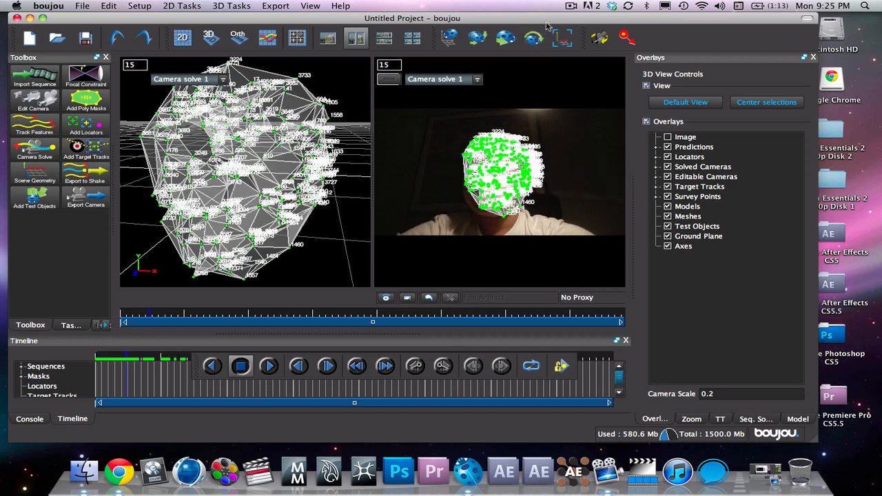
pyautogui.moveTo(477, 39)
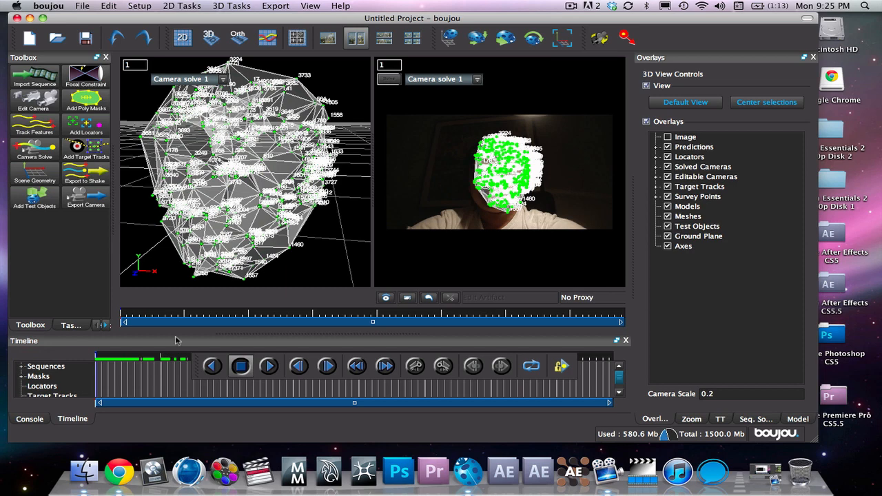
pyautogui.click(268, 366)
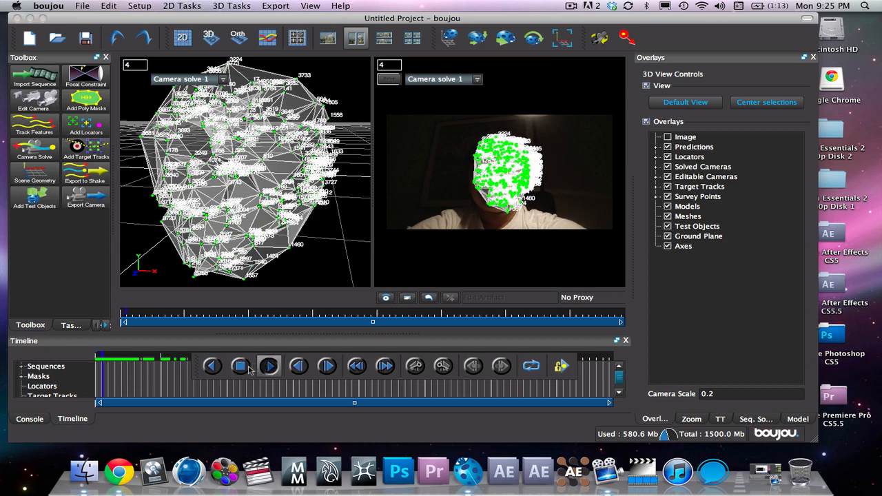
pyautogui.click(267, 366)
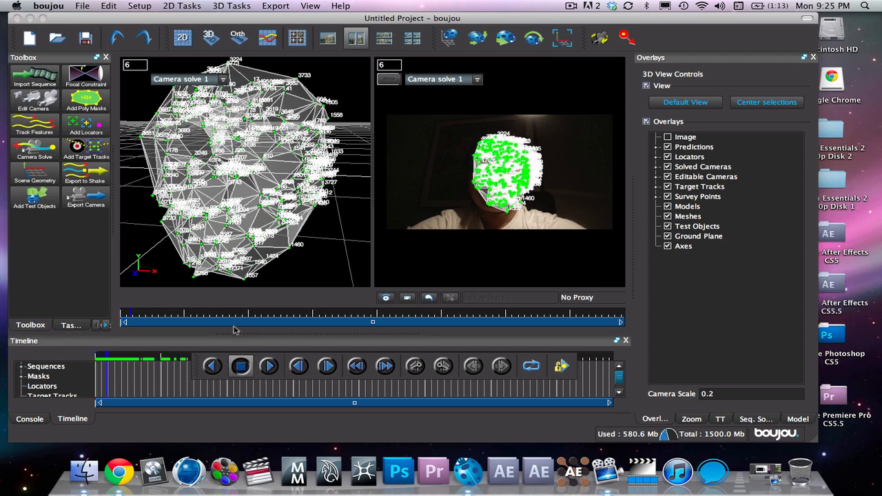